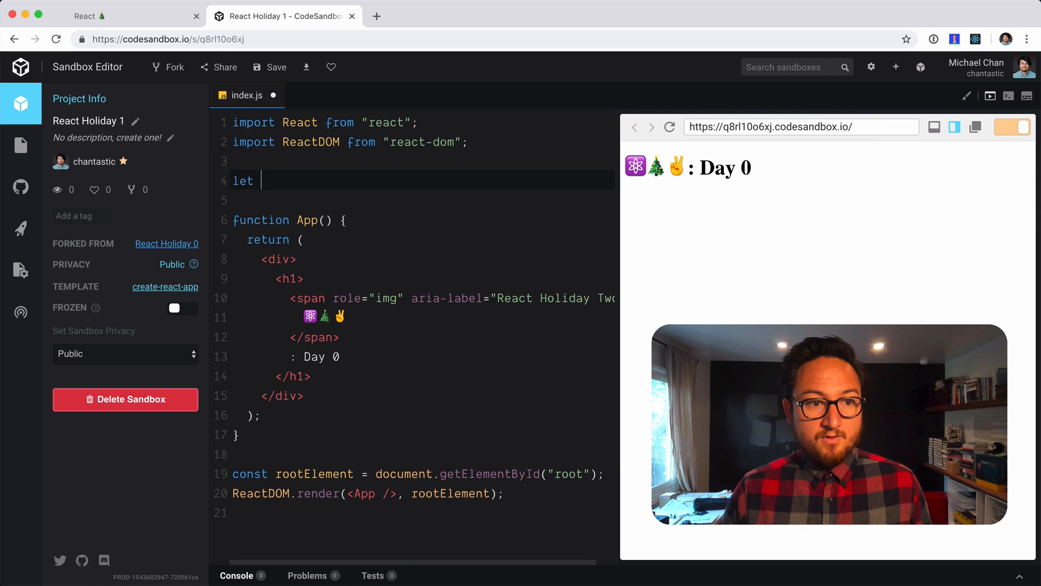
# Step: Write const Greeting = props => { return <span /> } above App, ending with a blank line
pyautogui.write('const')
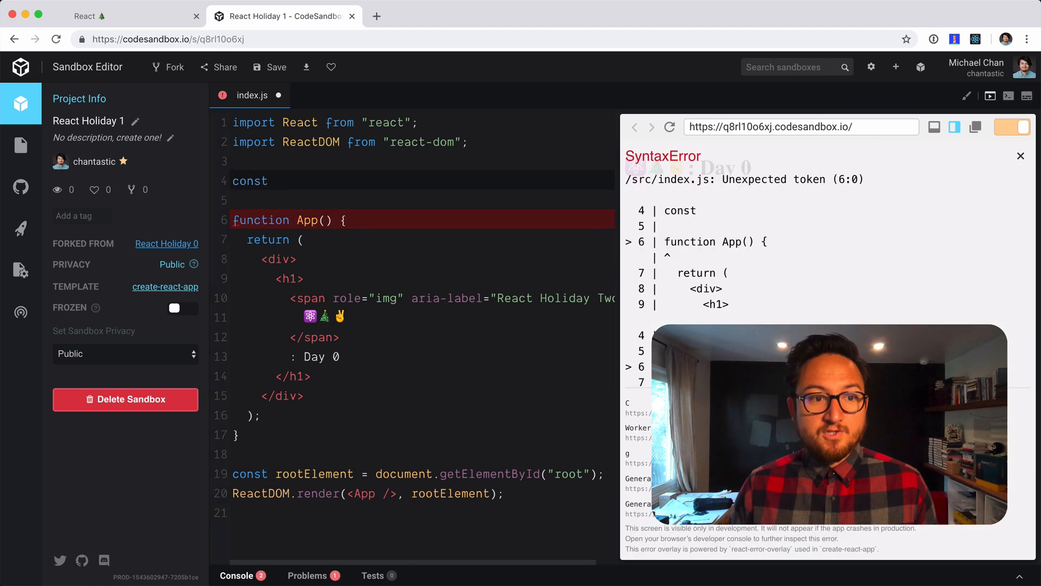
pyautogui.write('Greeting => <')
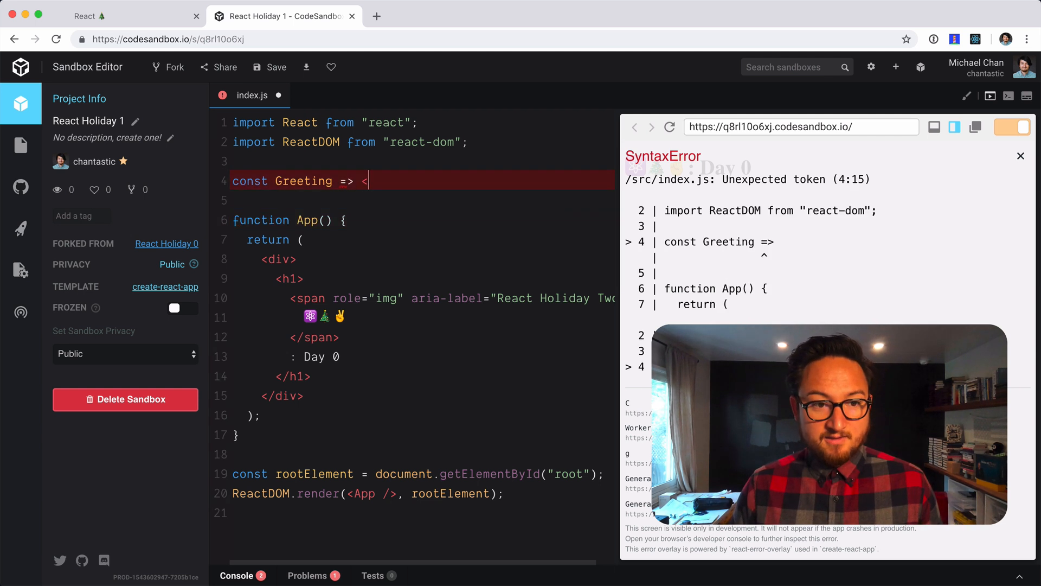
pyautogui.write('span')
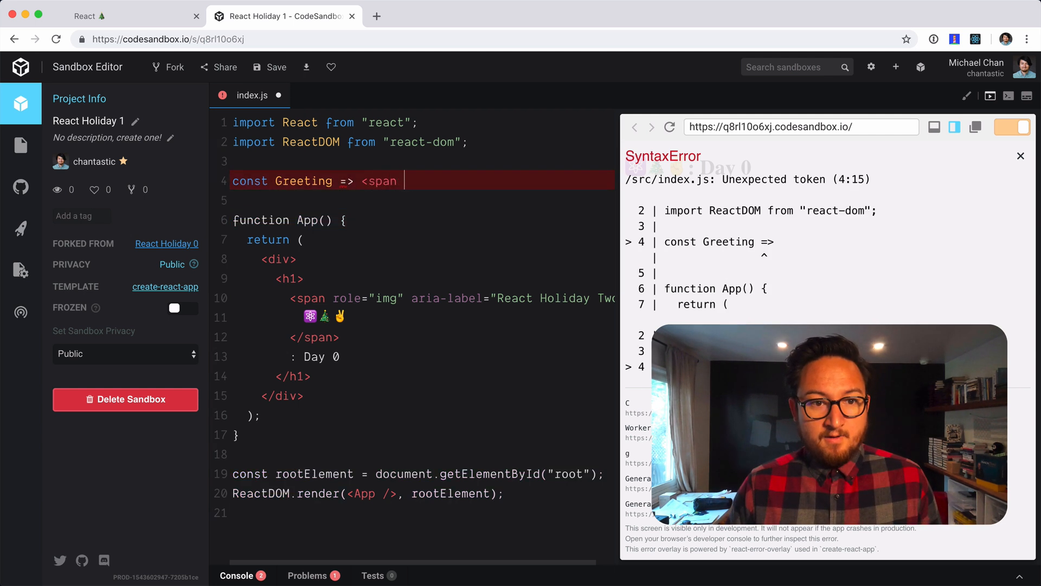
pyautogui.write('/>')
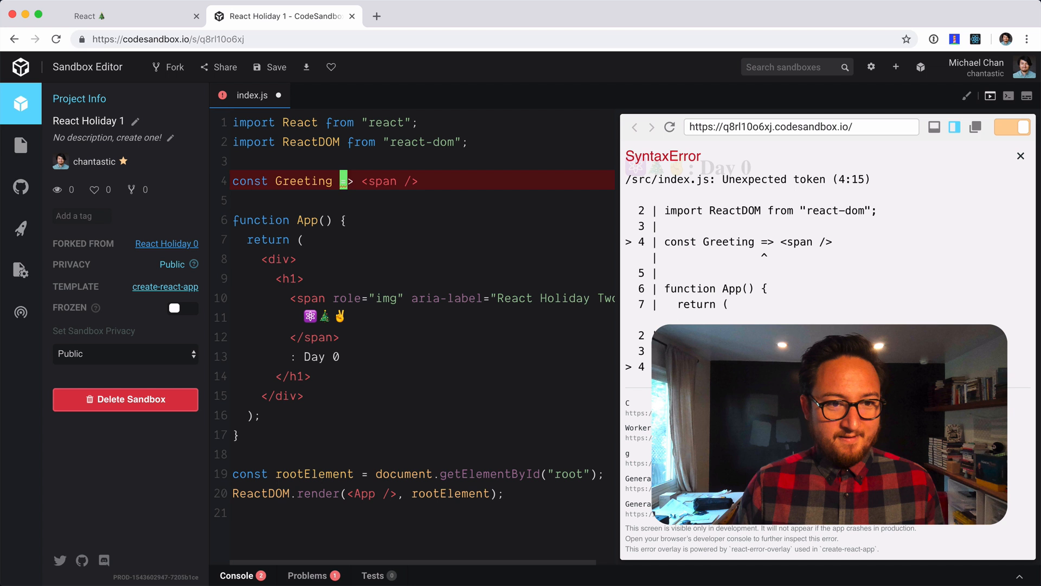
pyautogui.write('props')
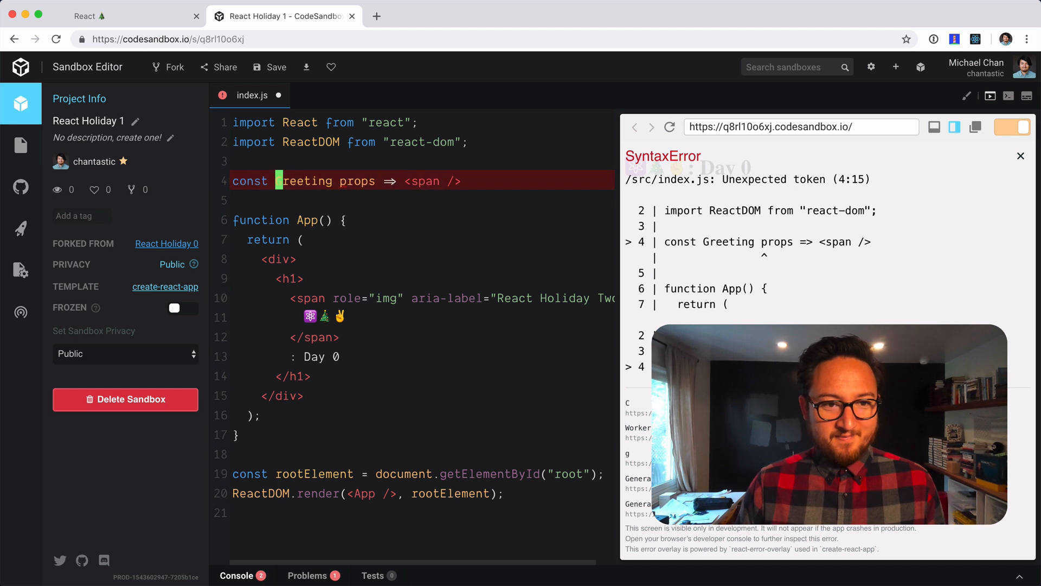
pyautogui.write('=')
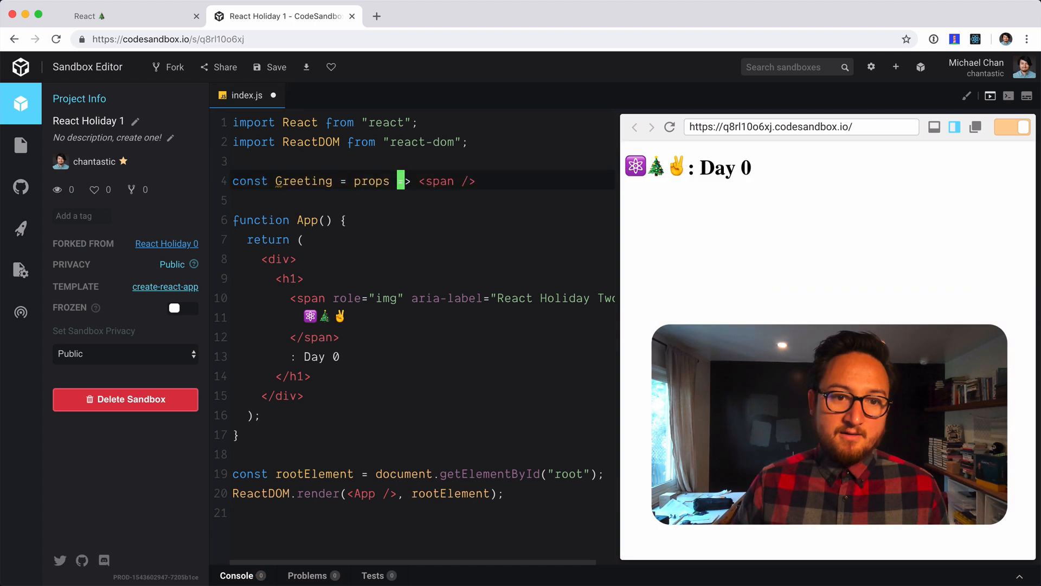
pyautogui.write('=> {')
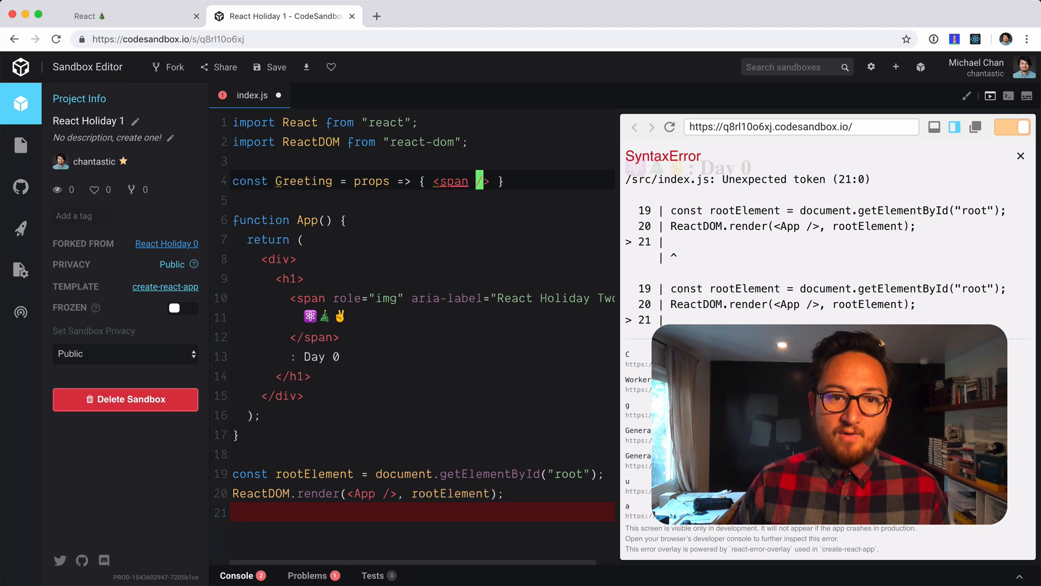
pyautogui.write('return')
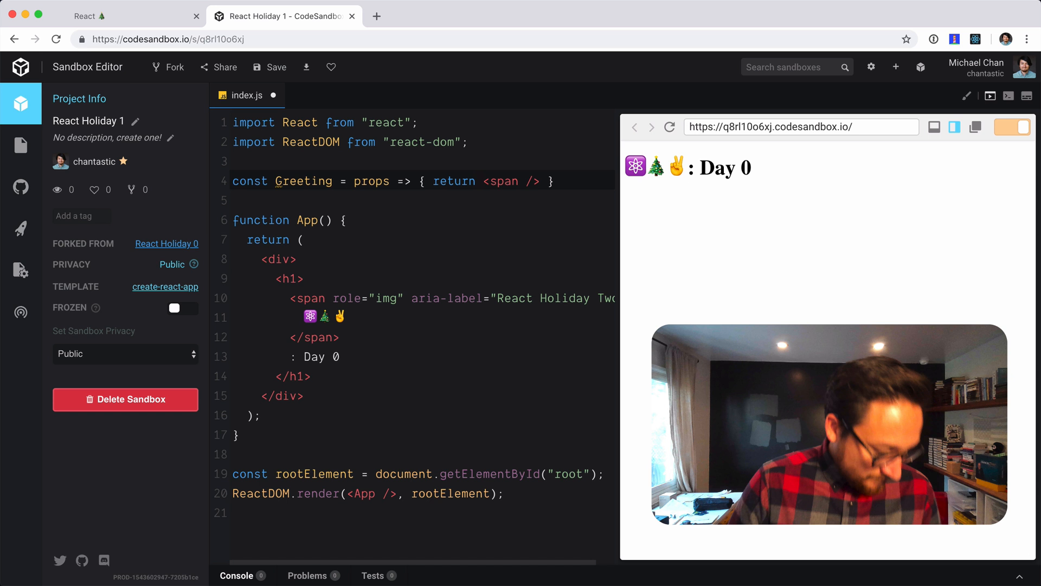
pyautogui.click(479, 181)
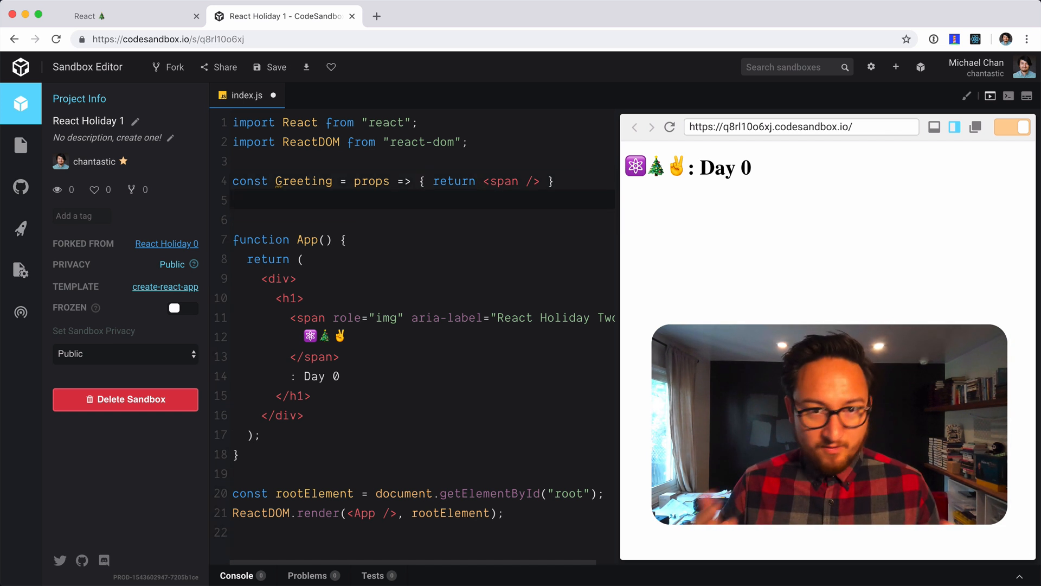
# Step: Declare function Greeting(props) with a return statement below the arrow version
pyautogui.write('f')
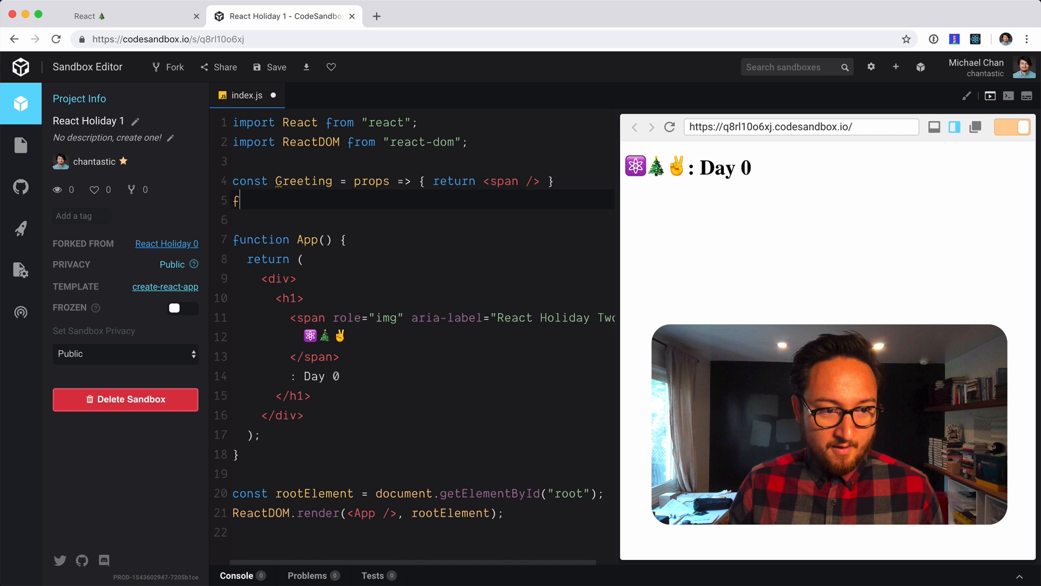
pyautogui.write('unction Gree')
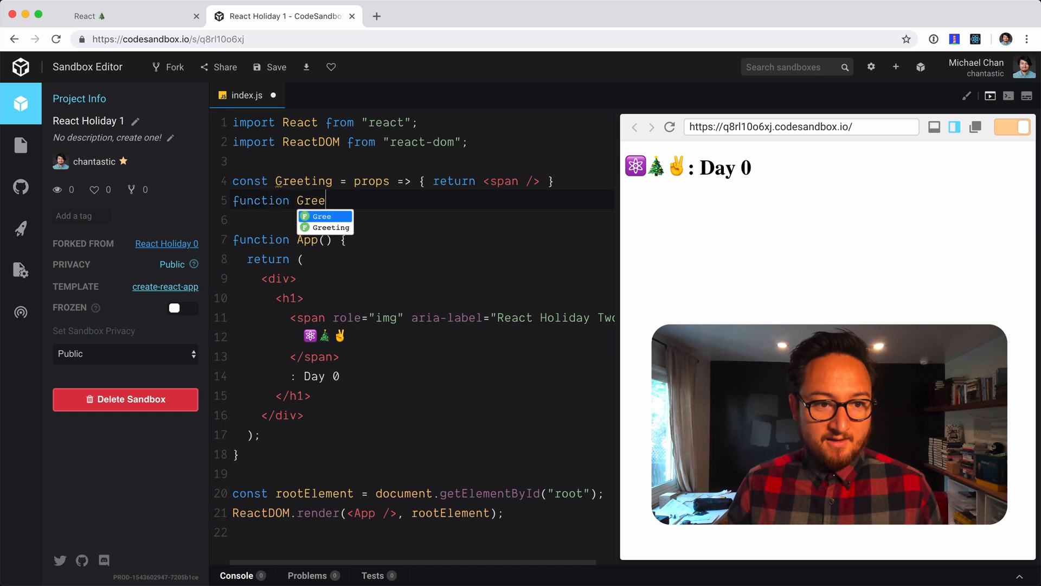
pyautogui.write('ting()')
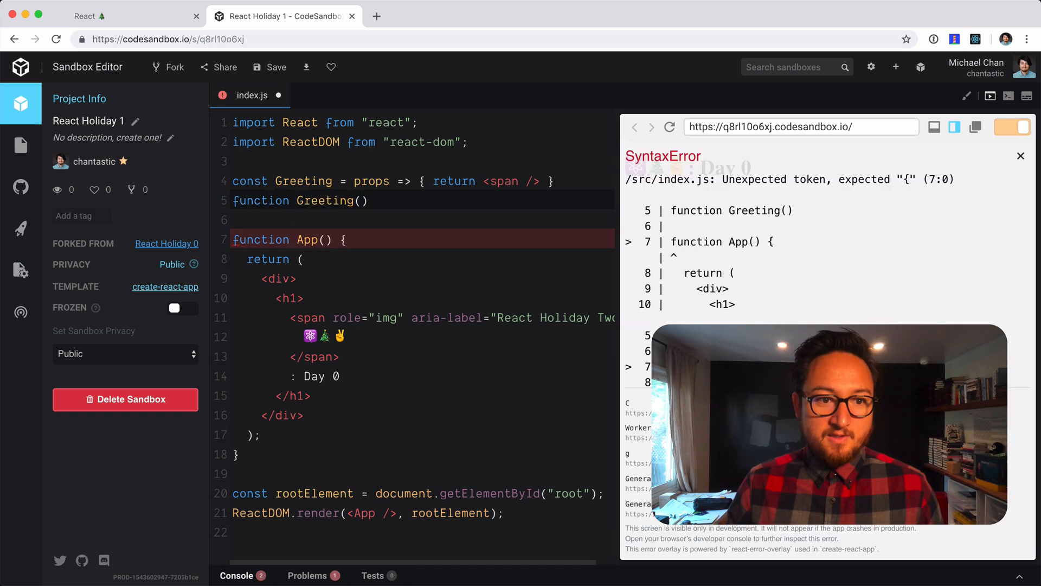
pyautogui.write('props')
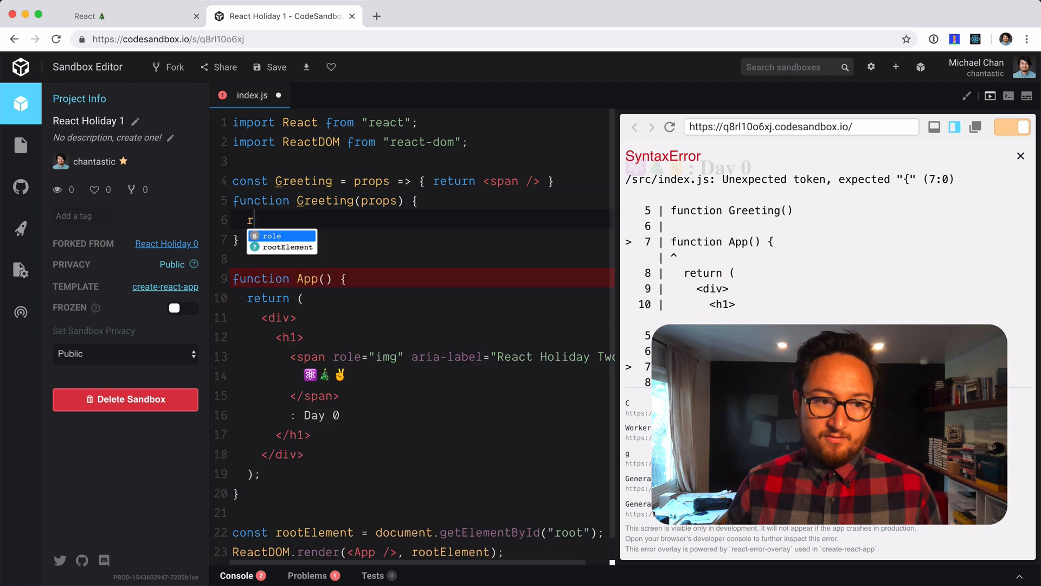
pyautogui.write('return')
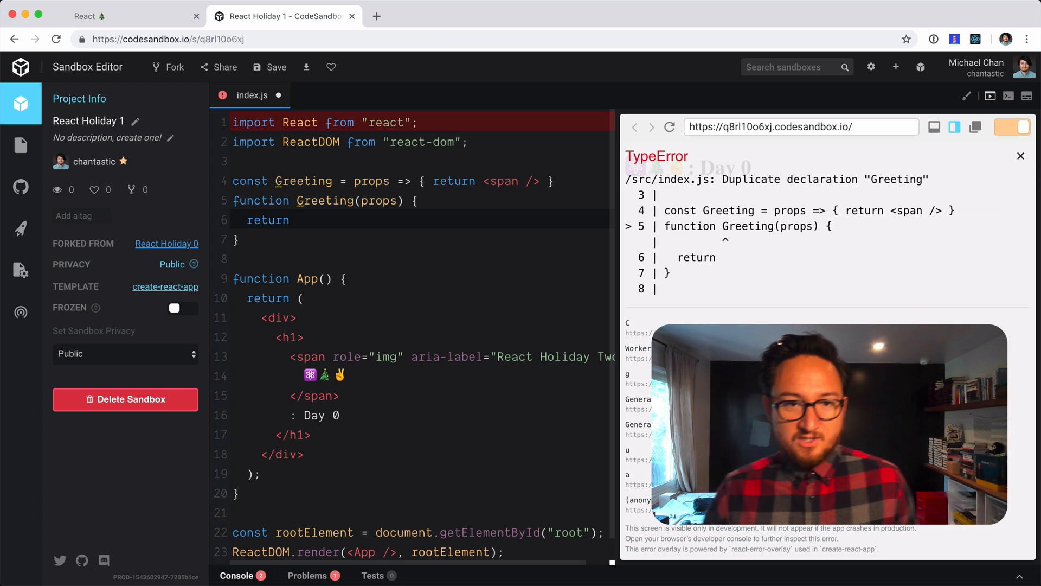
# Step: Remove the old arrow Greeting and make the span spread {...props}
pyautogui.doubleClick(371, 181)
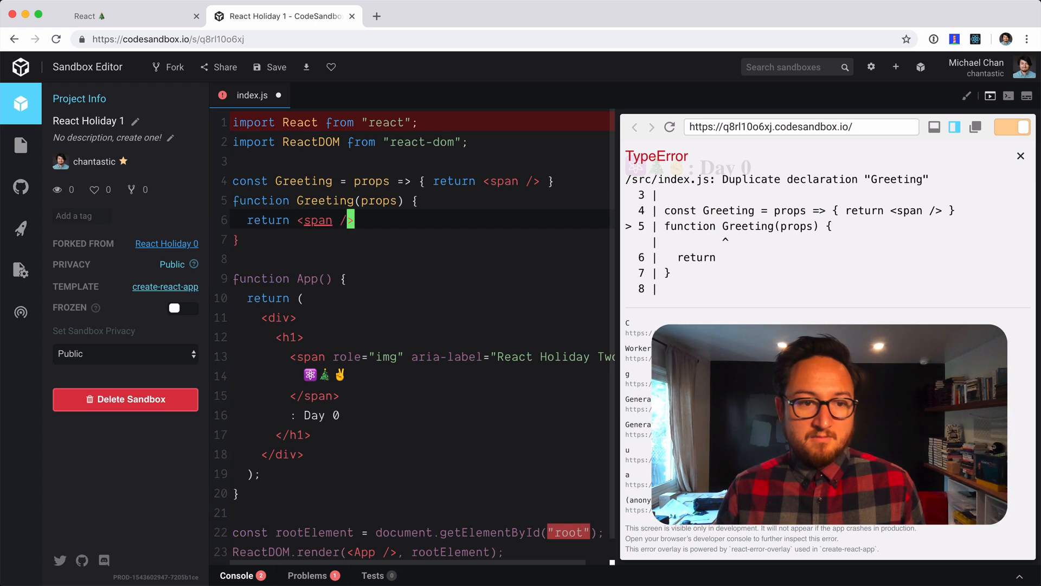
pyautogui.write('{')
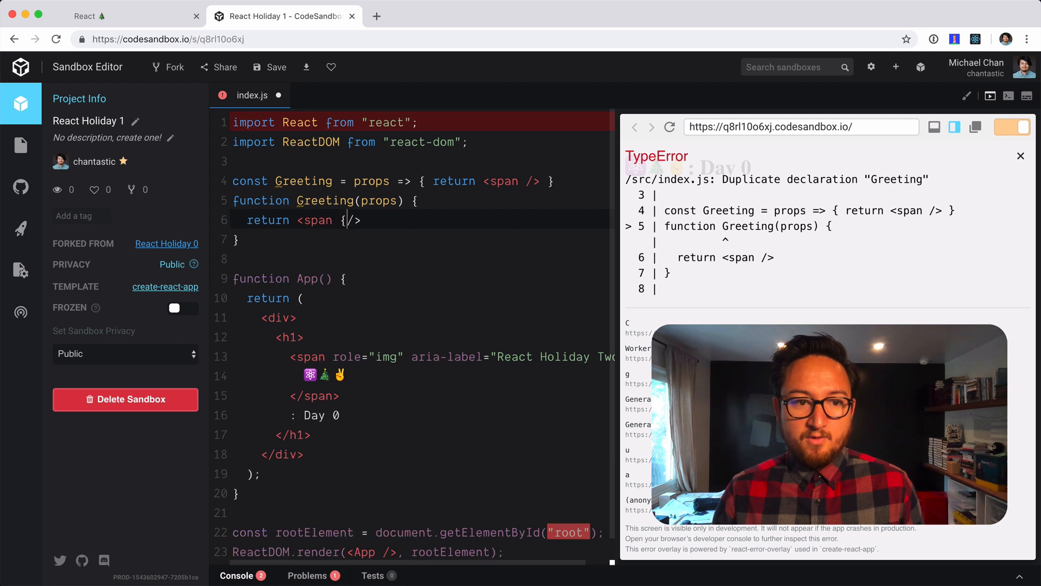
pyautogui.write('...props}')
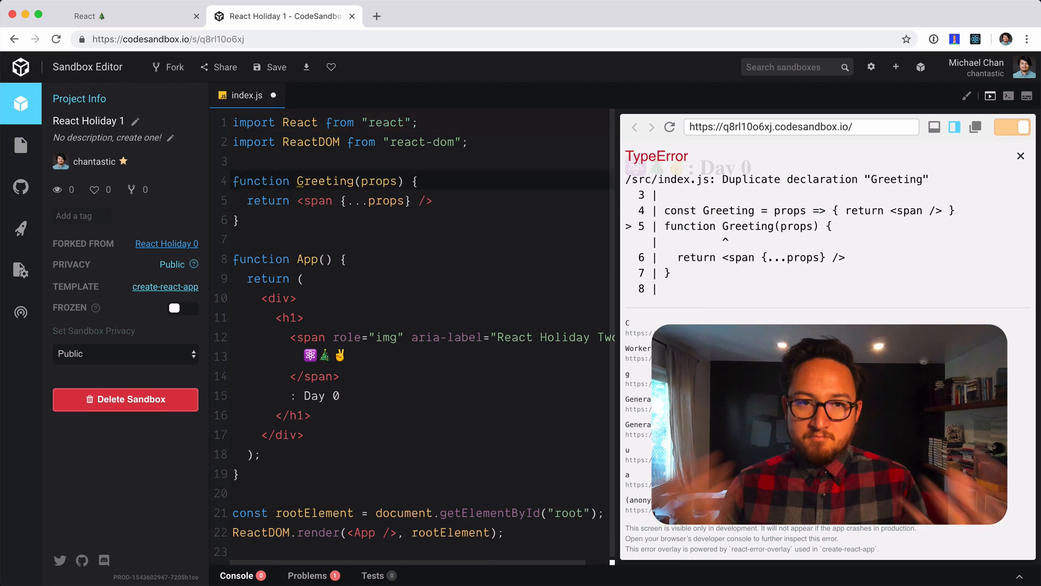
# Step: Rename Greeting to PokemonListItem returning an li, and start a <ul> after the h1 in App
pyautogui.click(1020, 155)
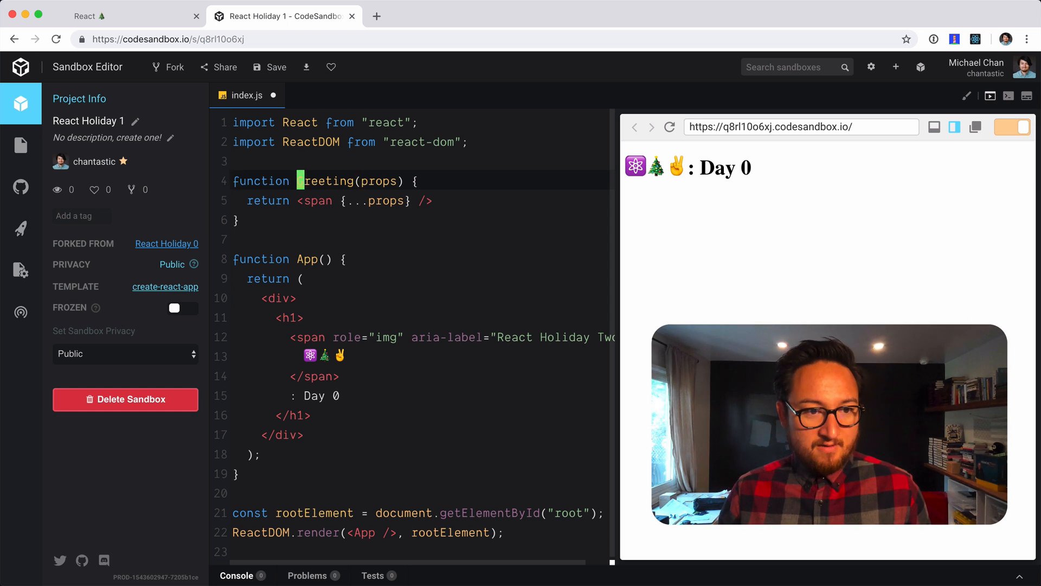
pyautogui.write('PokemonListItem')
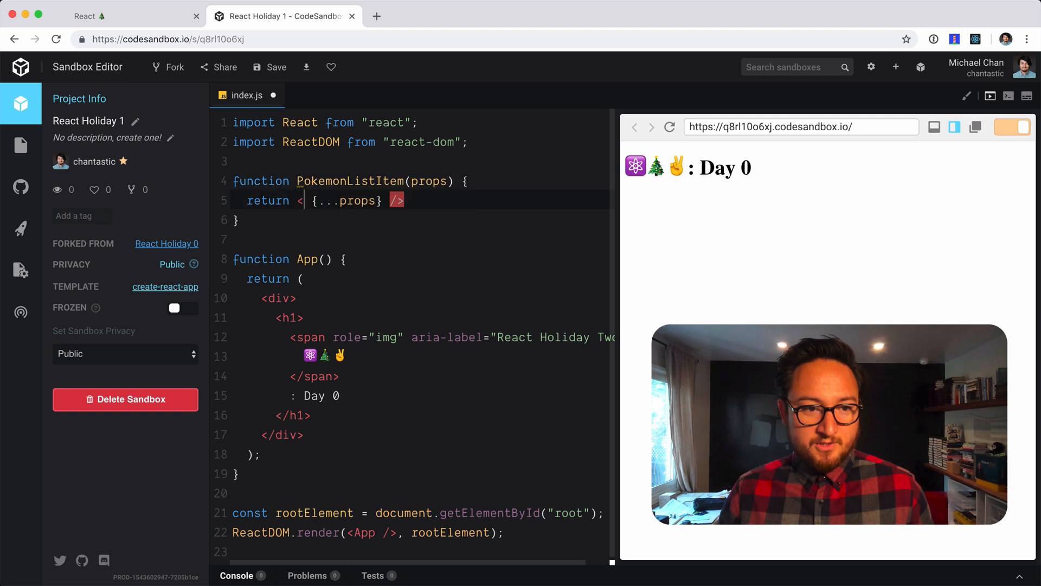
pyautogui.write('li')
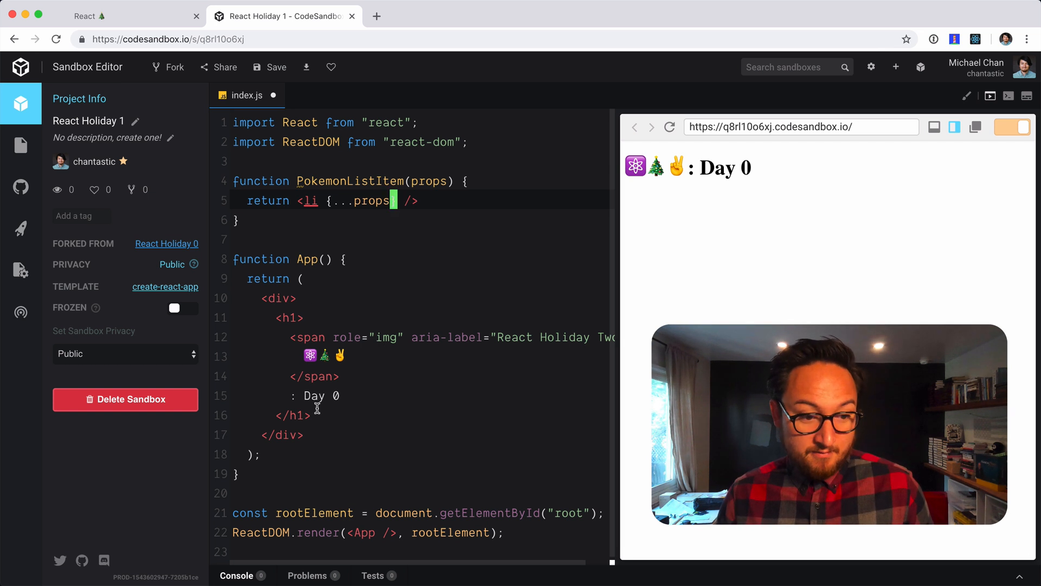
pyautogui.write('<ul>')
pyautogui.write('</ul')
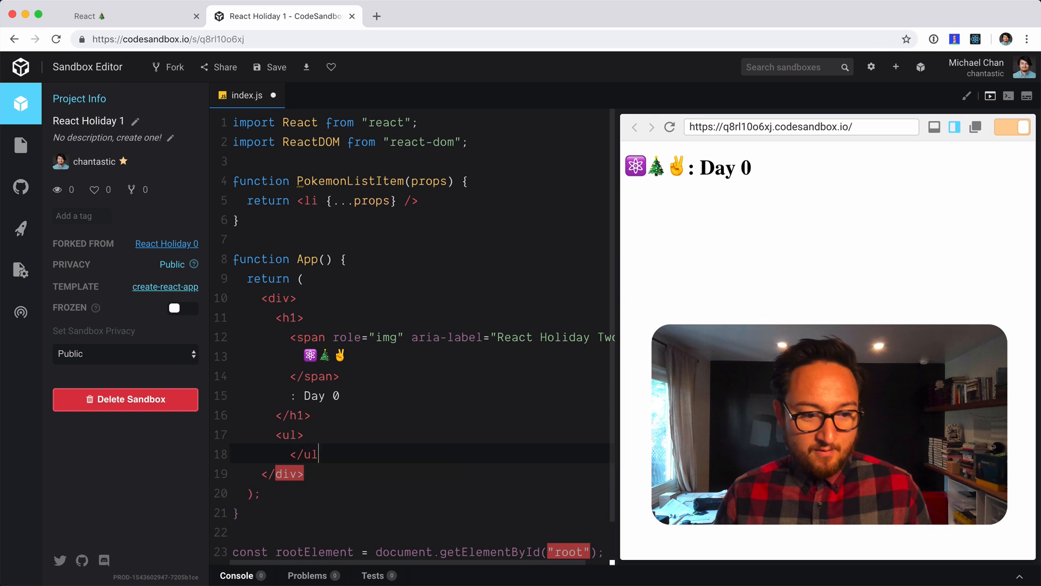
# Step: Nest <PokemonListItem>Pokemon</PokemonListItem> inside the ul so the preview shows a Pokemon bullet
pyautogui.press('Enter')
pyautogui.write('<')
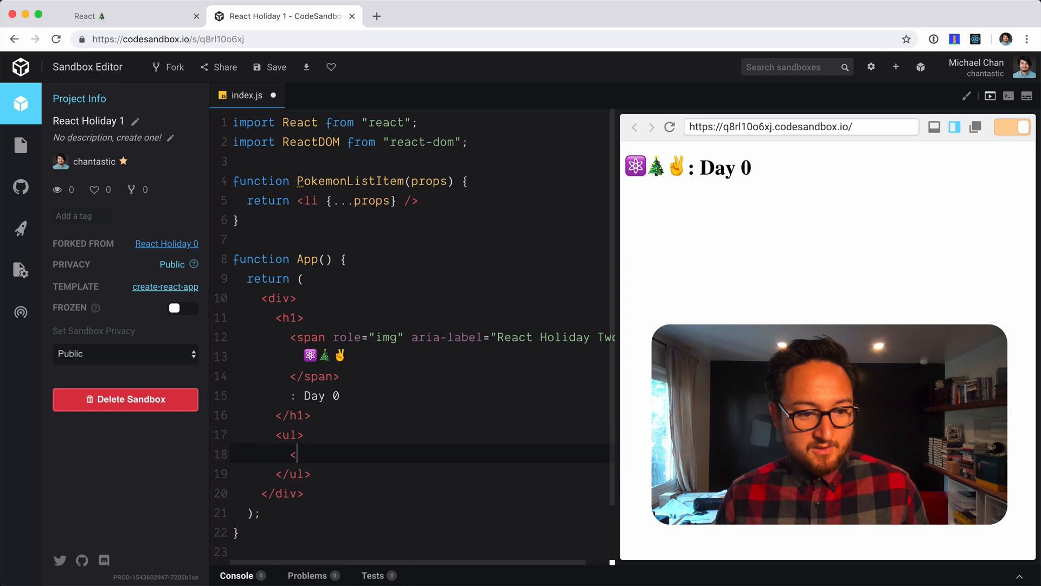
pyautogui.write('PokemonListItem>')
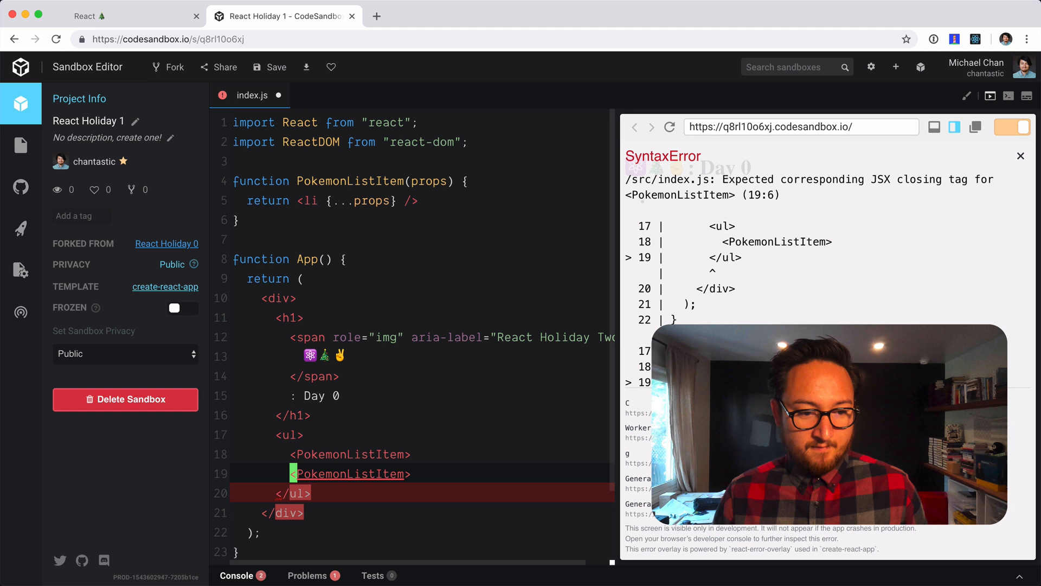
pyautogui.write('Pokemon')
pyautogui.write('/')
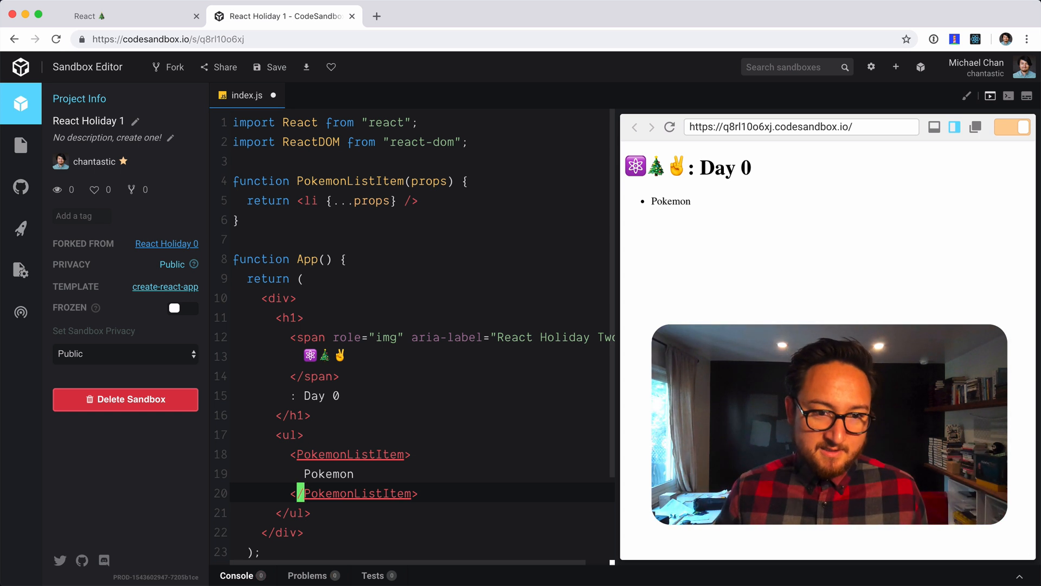
pyautogui.doubleClick(369, 201)
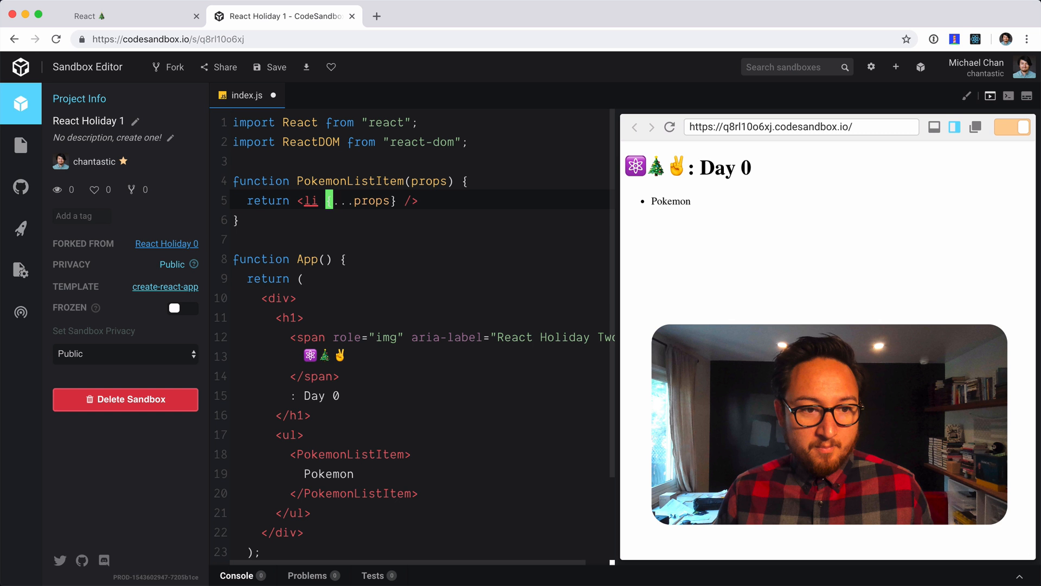
pyautogui.write('className="')
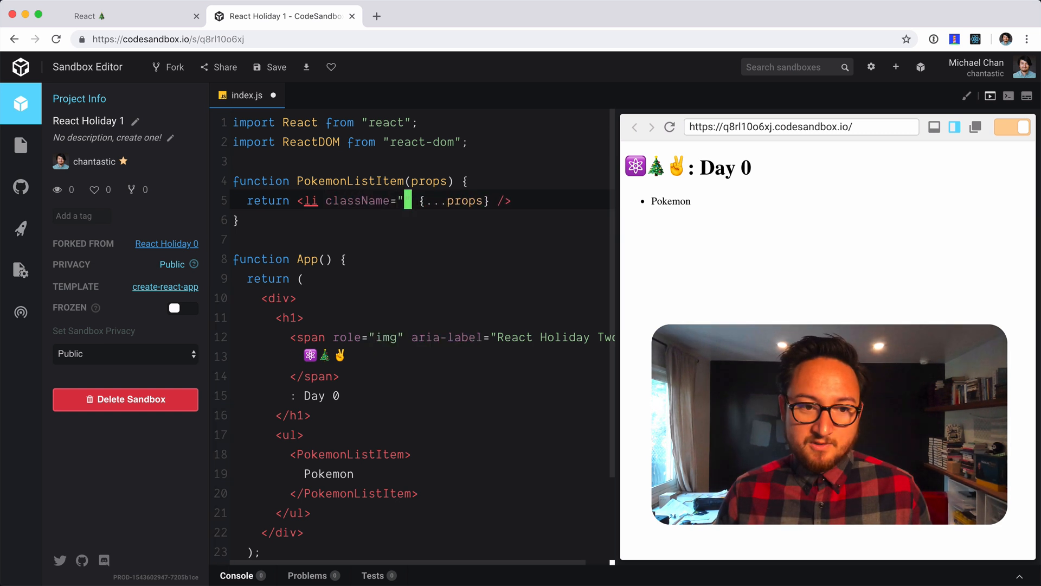
pyautogui.write('pokemon')
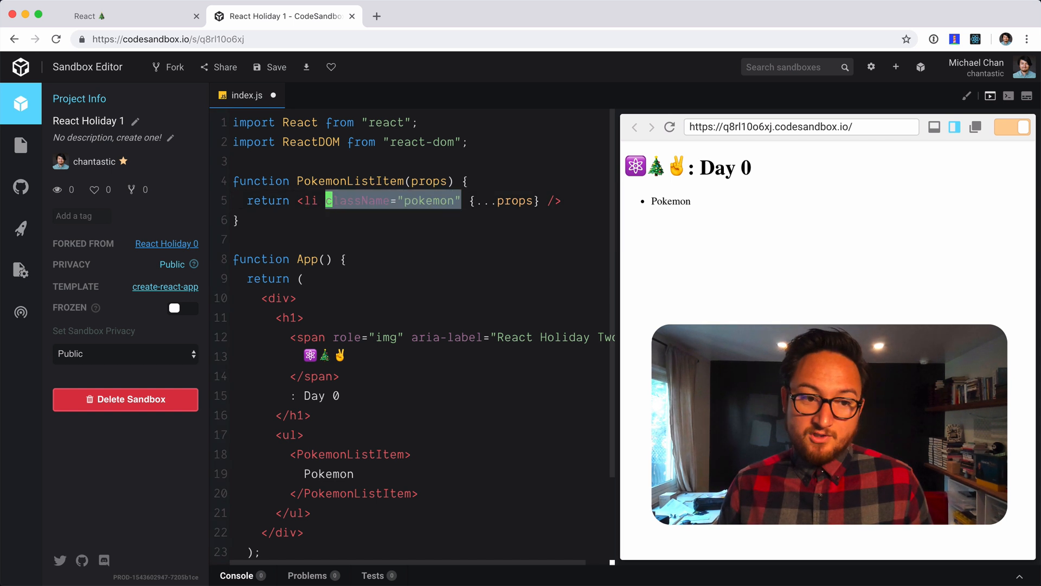
pyautogui.press('Delete')
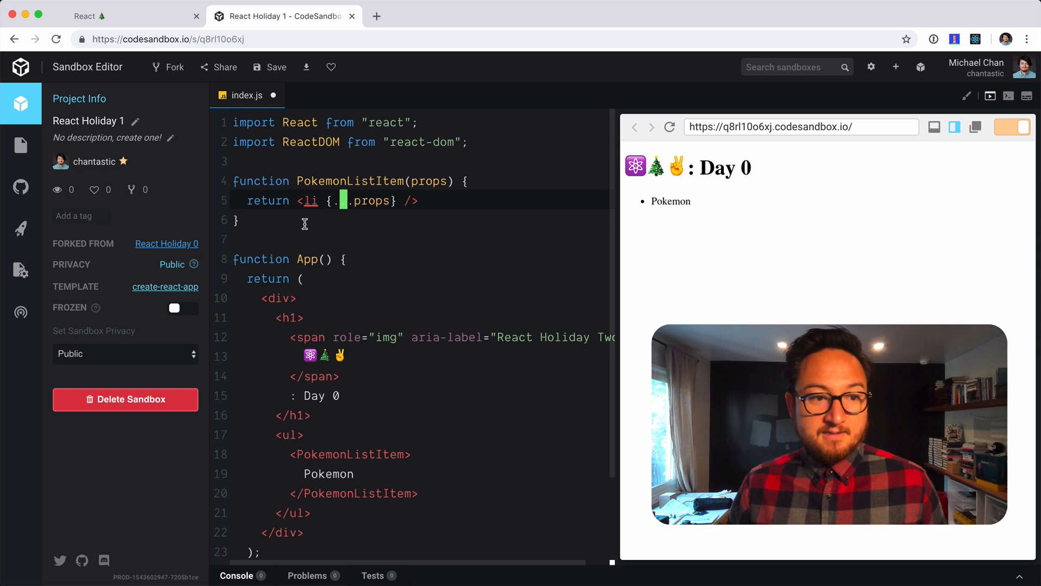
pyautogui.write('.')
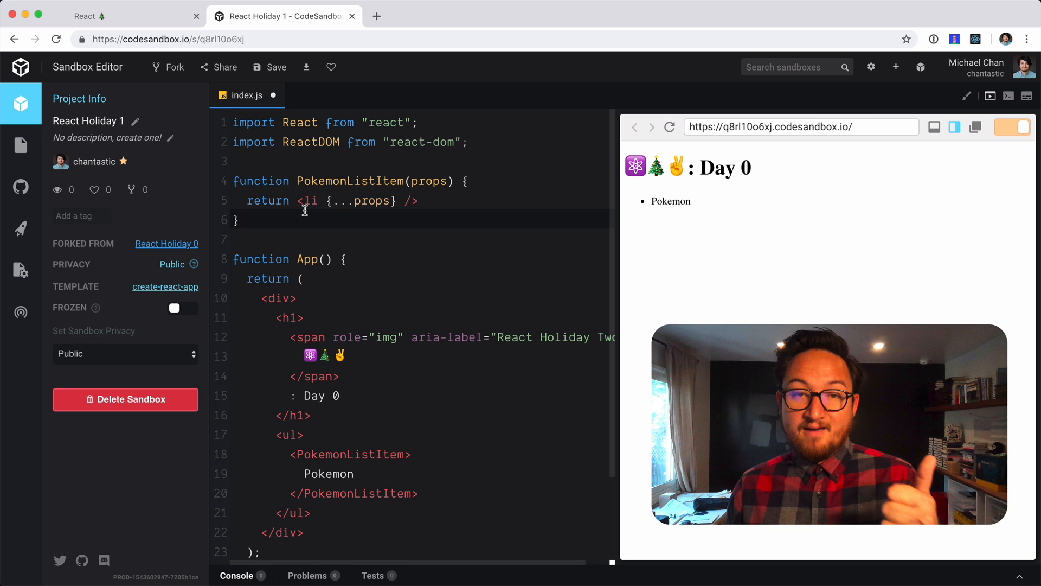
pyautogui.click(242, 219)
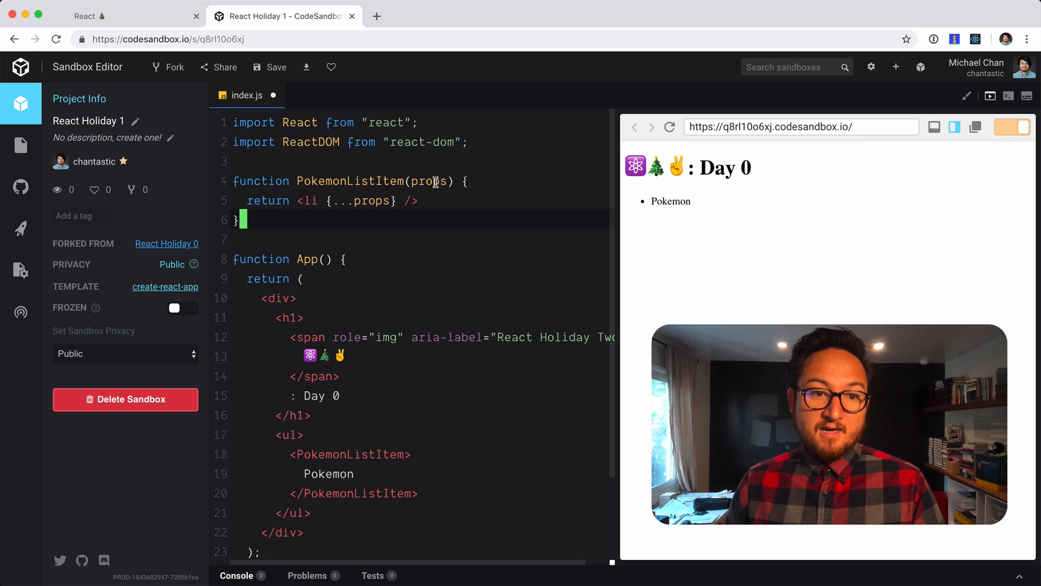
pyautogui.click(314, 200)
pyautogui.write('react')
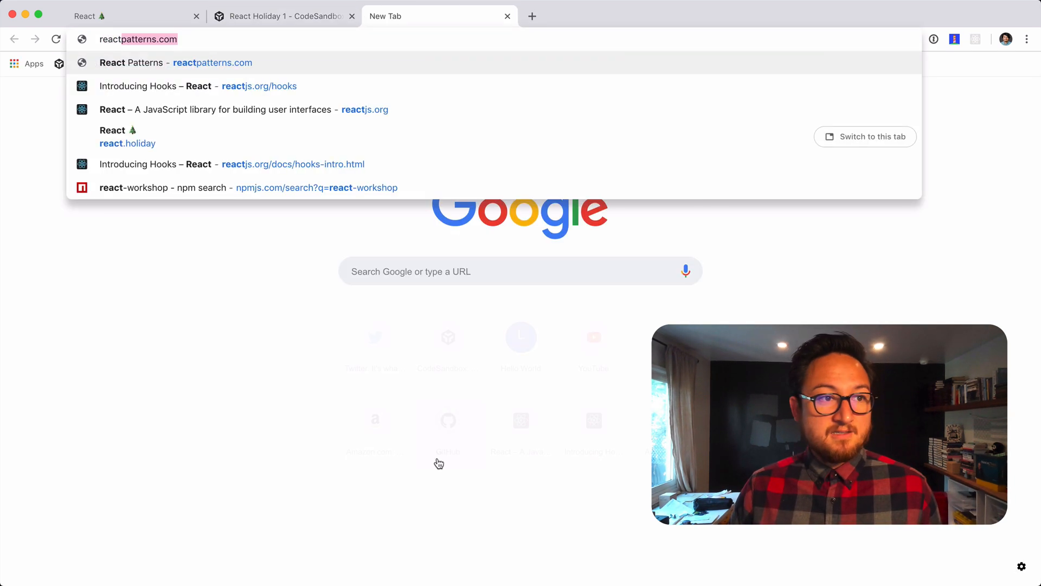
# Step: Go to reactjs.org, search the docs for 'function' and load Function and Class Components
pyautogui.click(243, 109)
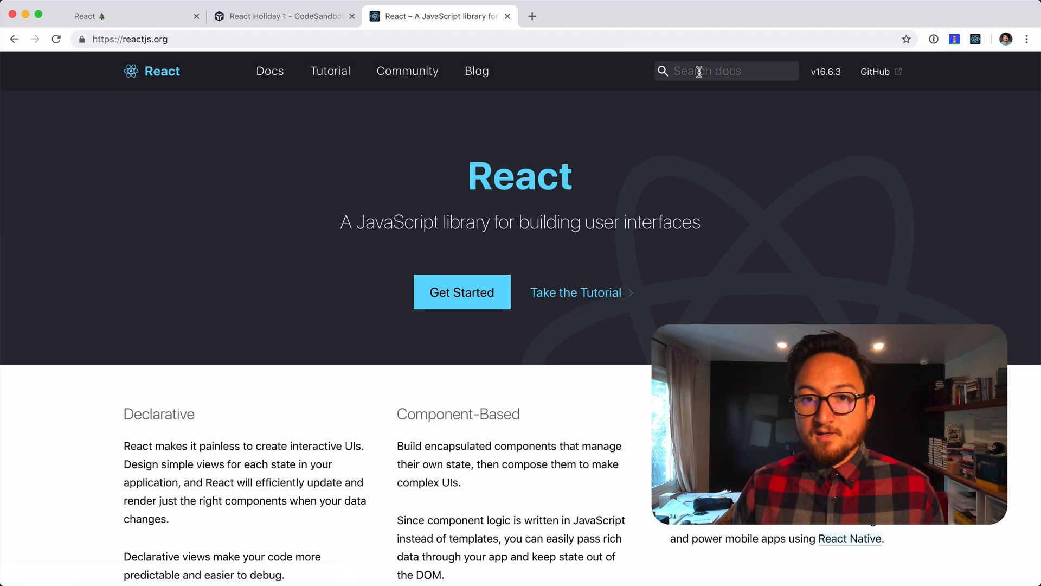
pyautogui.write('function')
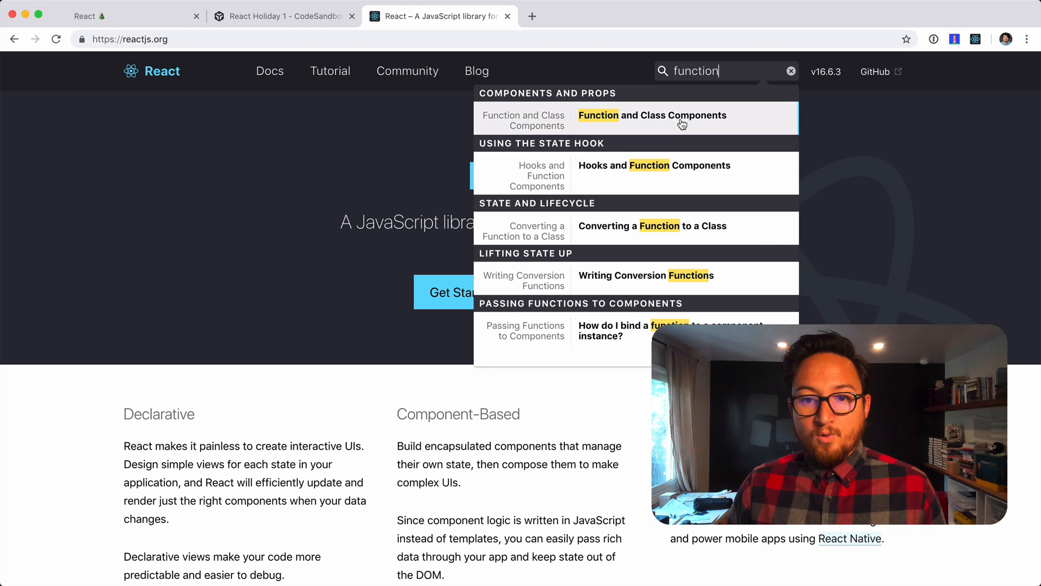
pyautogui.click(652, 115)
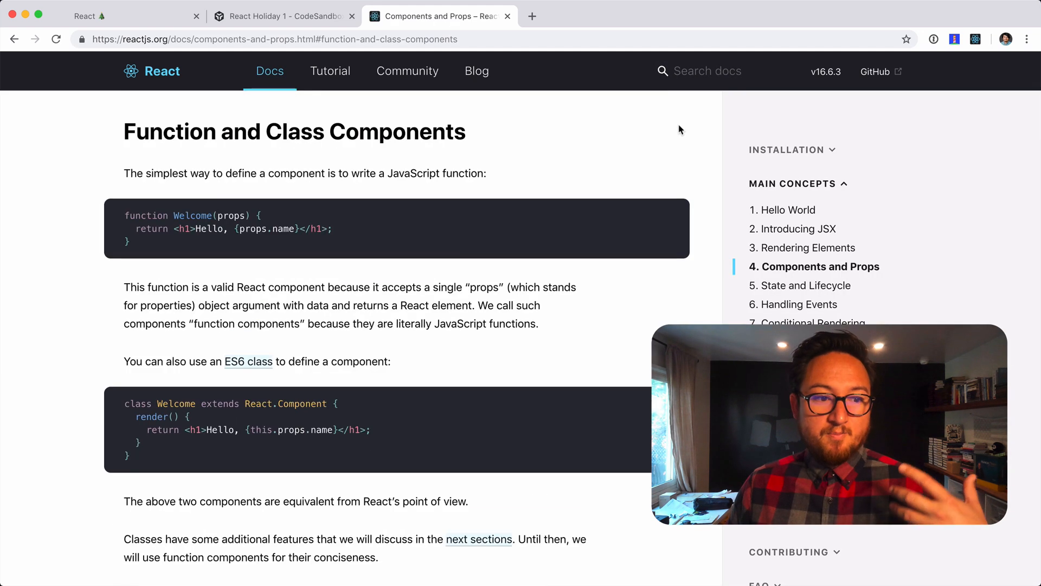